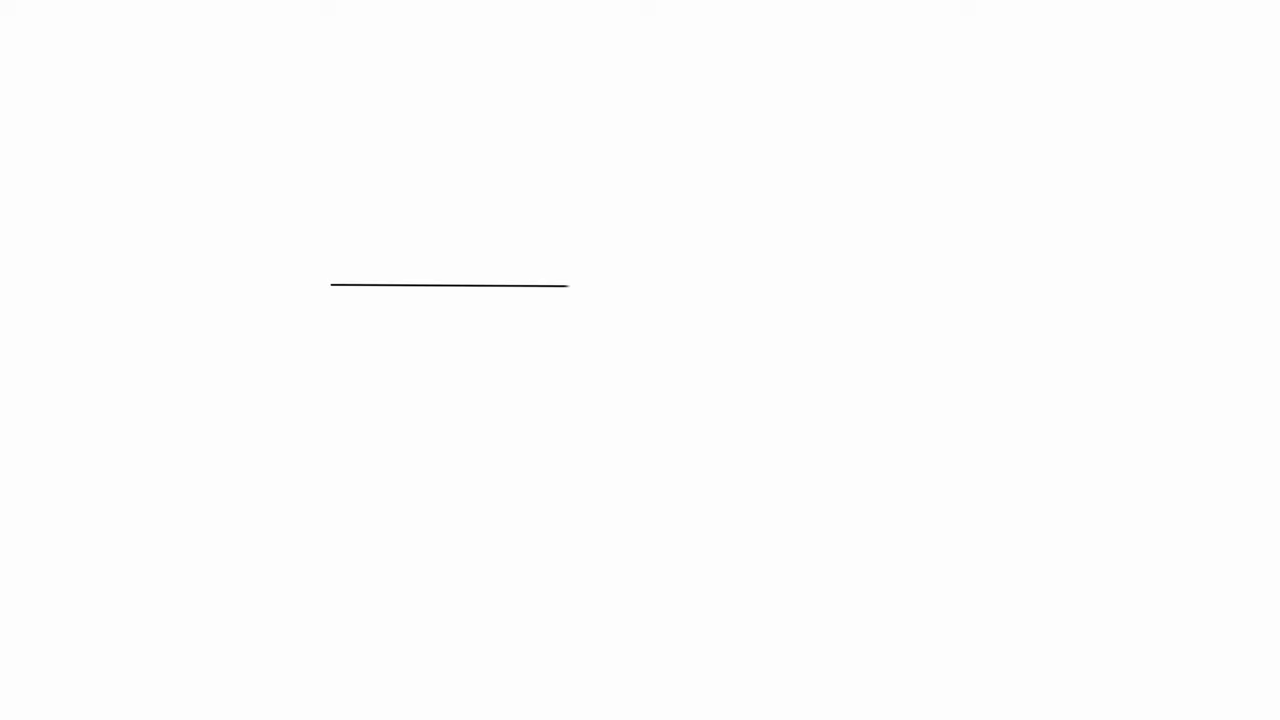
# Step: Draw the first long straight line on the empty canvas to start the bloomers draft
pyautogui.moveTo(451, 165); pyautogui.dragTo(451, 528)
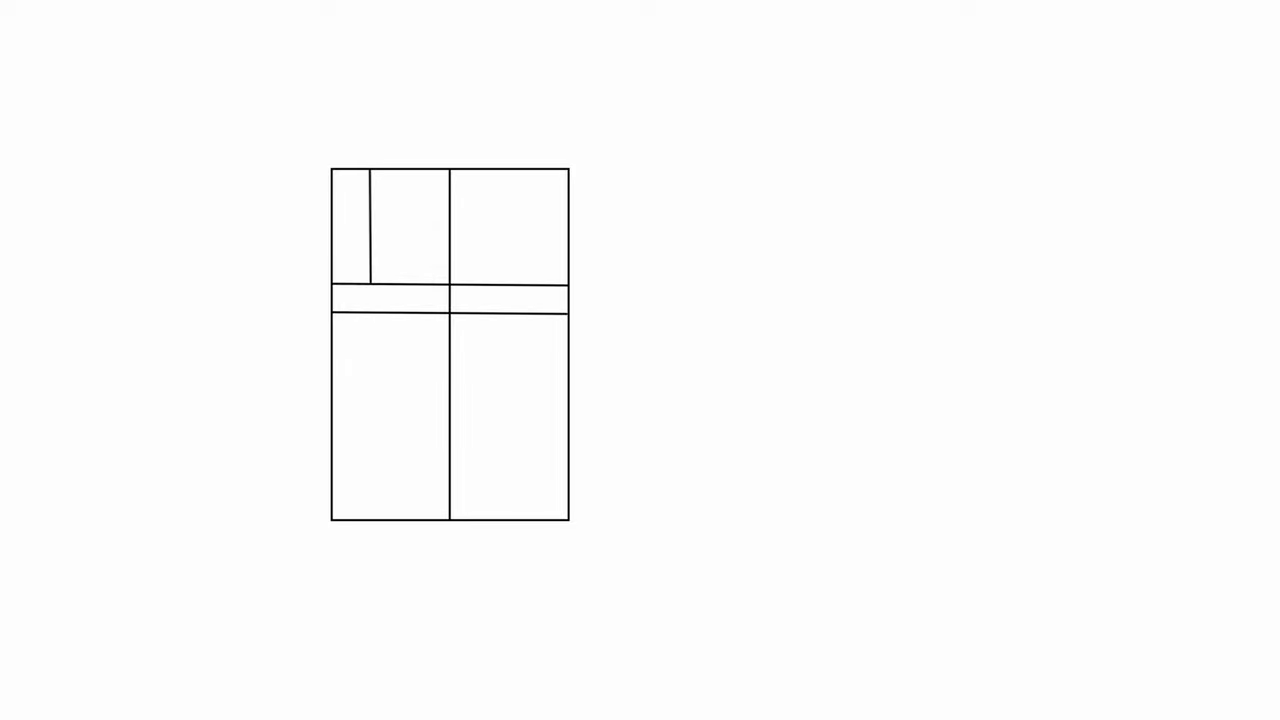
# Step: Draw a slanted line through the top-right panel, extending just above the rectangle's top edge
pyautogui.moveTo(500, 155); pyautogui.dragTo(515, 285)
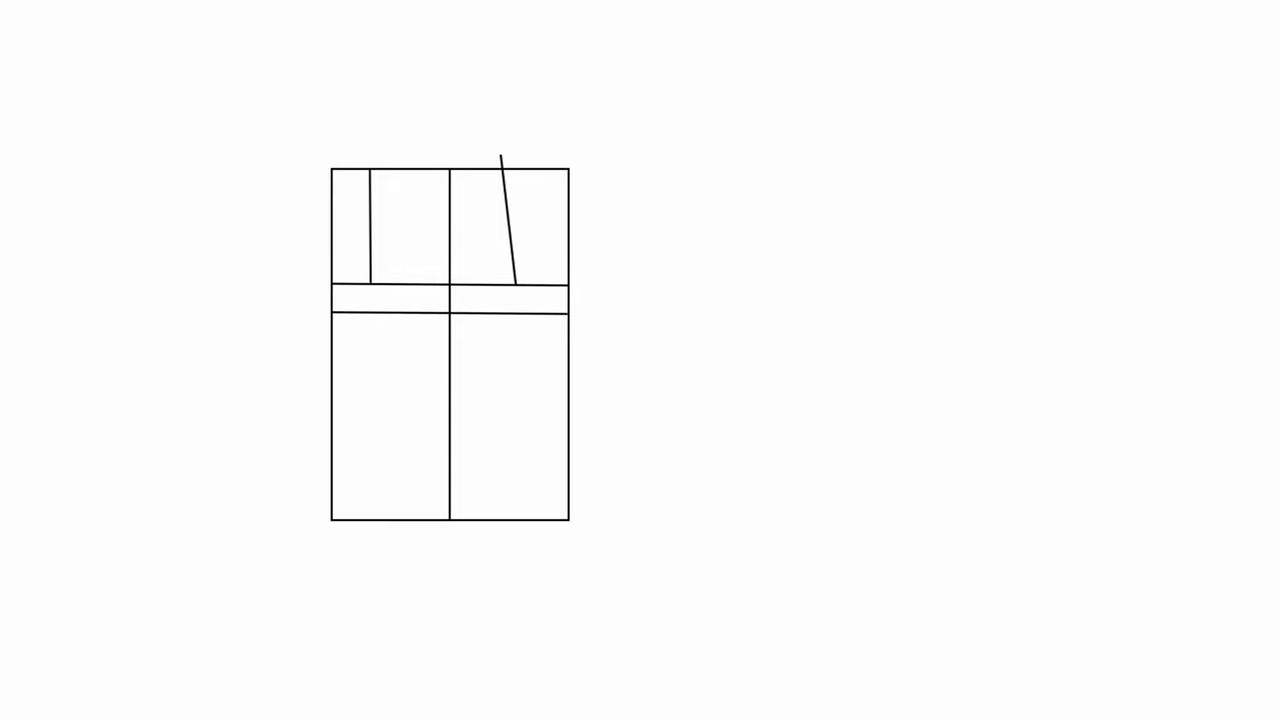